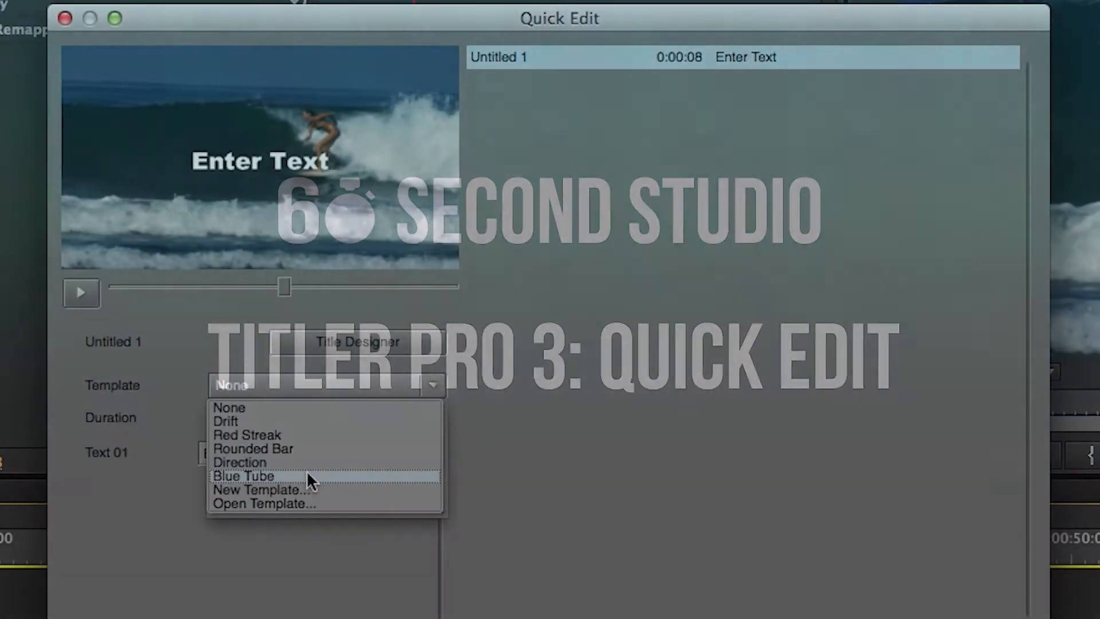
Apply the Direction template to the first title and enter its name and 'Singer' subtitle
left_click(240, 461)
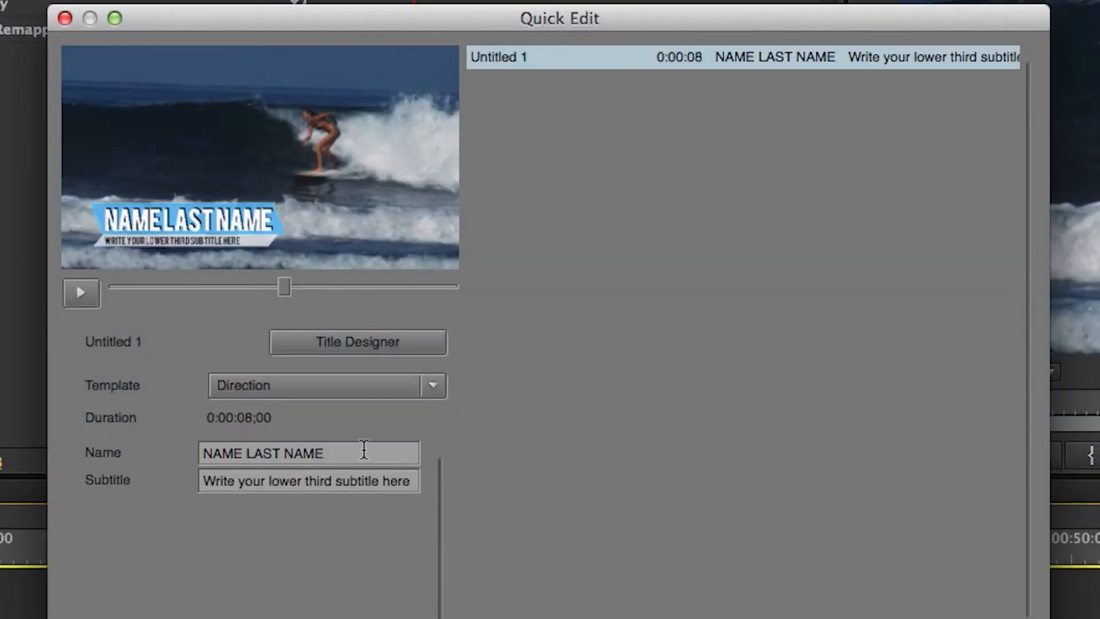
type("Pa")
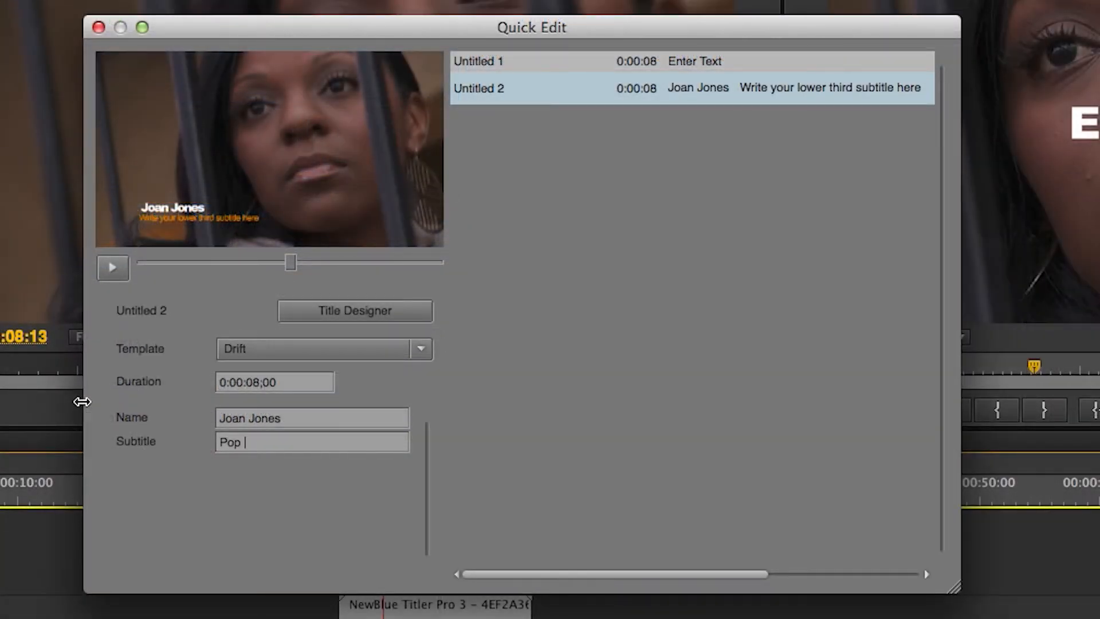
type("Singer")
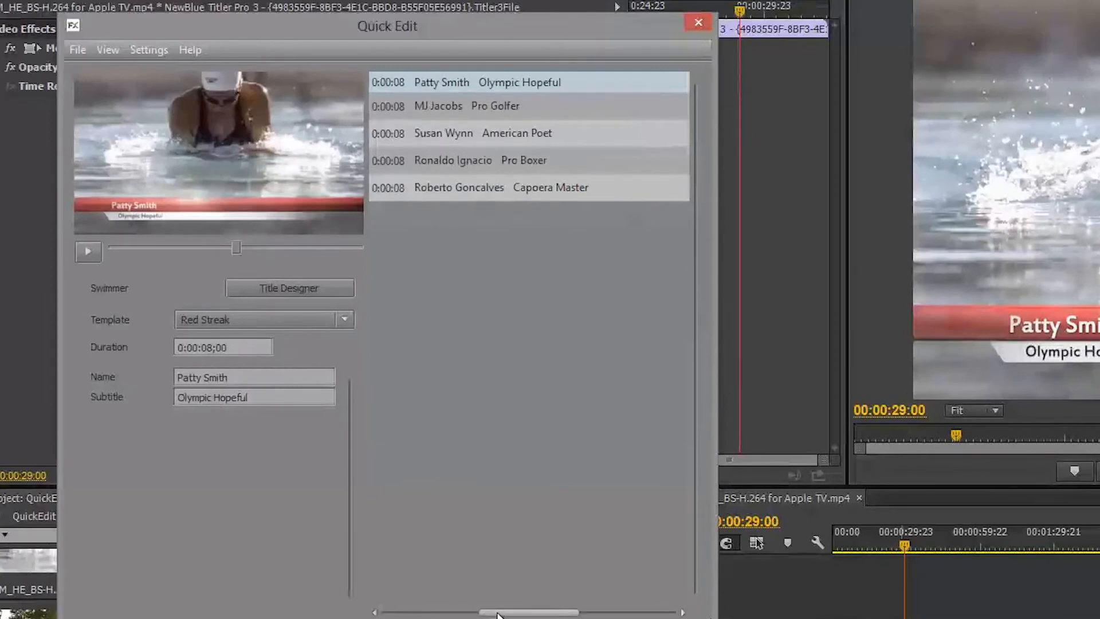
mouse_move(544, 196)
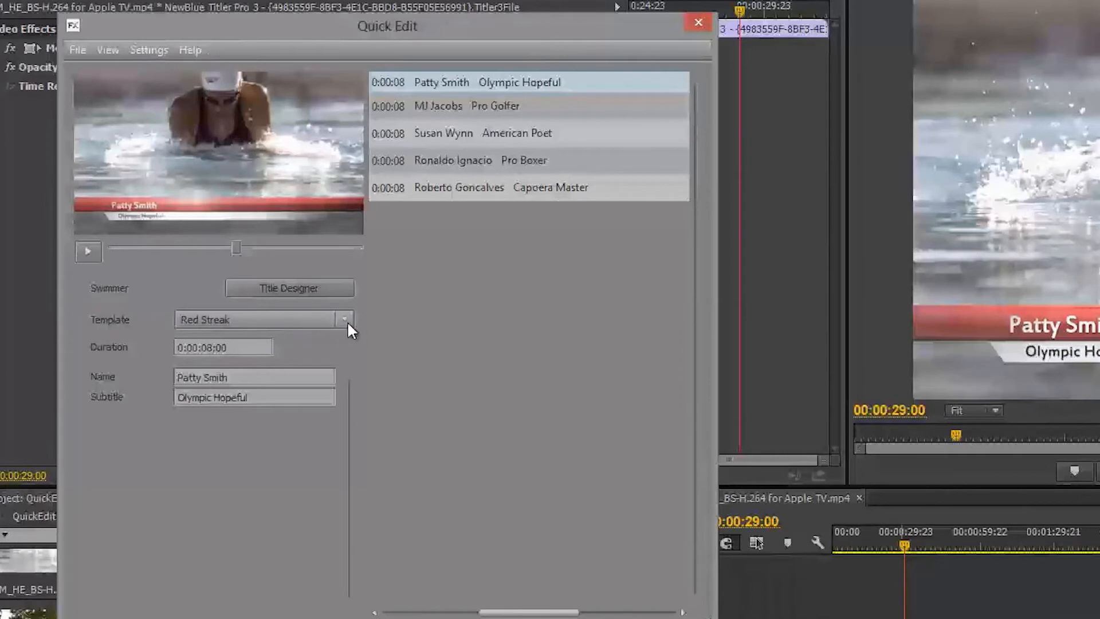
left_click(344, 319)
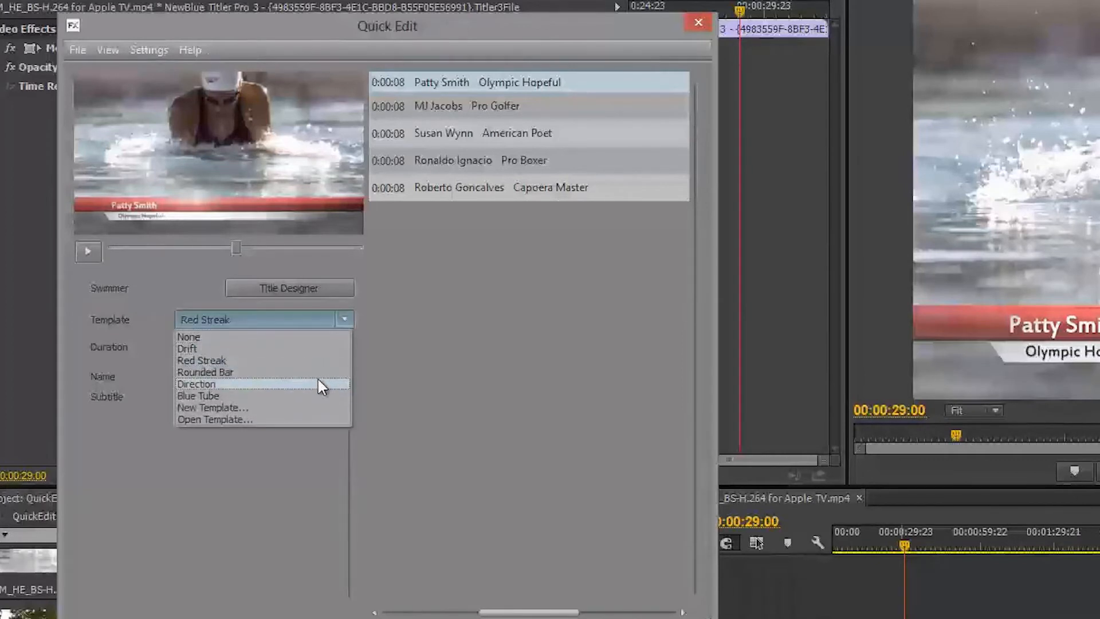
left_click(205, 372)
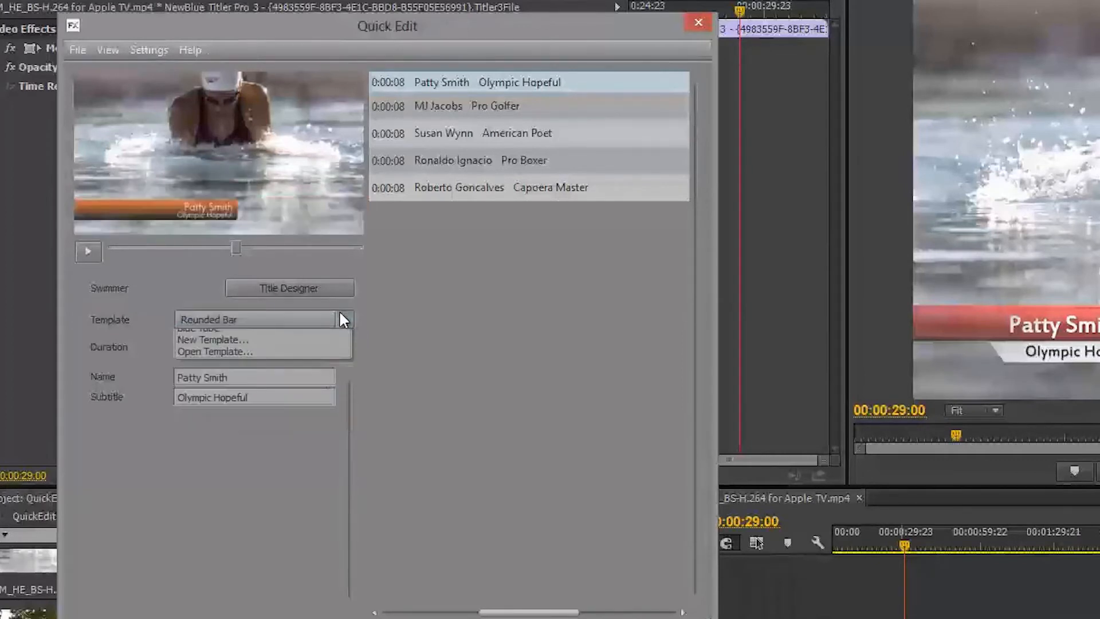
left_click(206, 330)
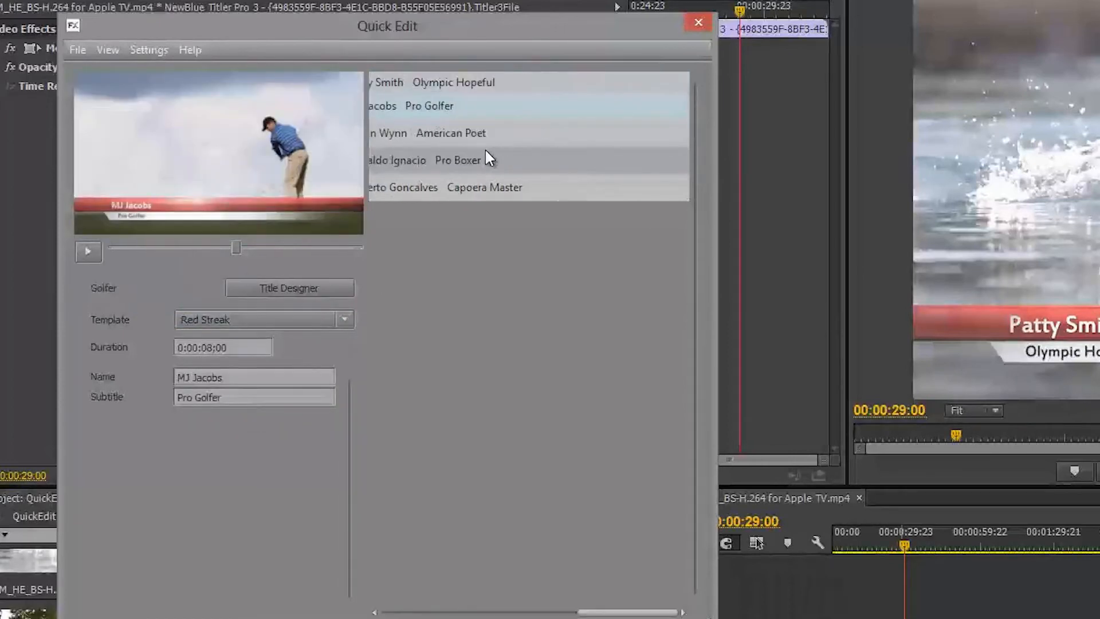
left_click(463, 188)
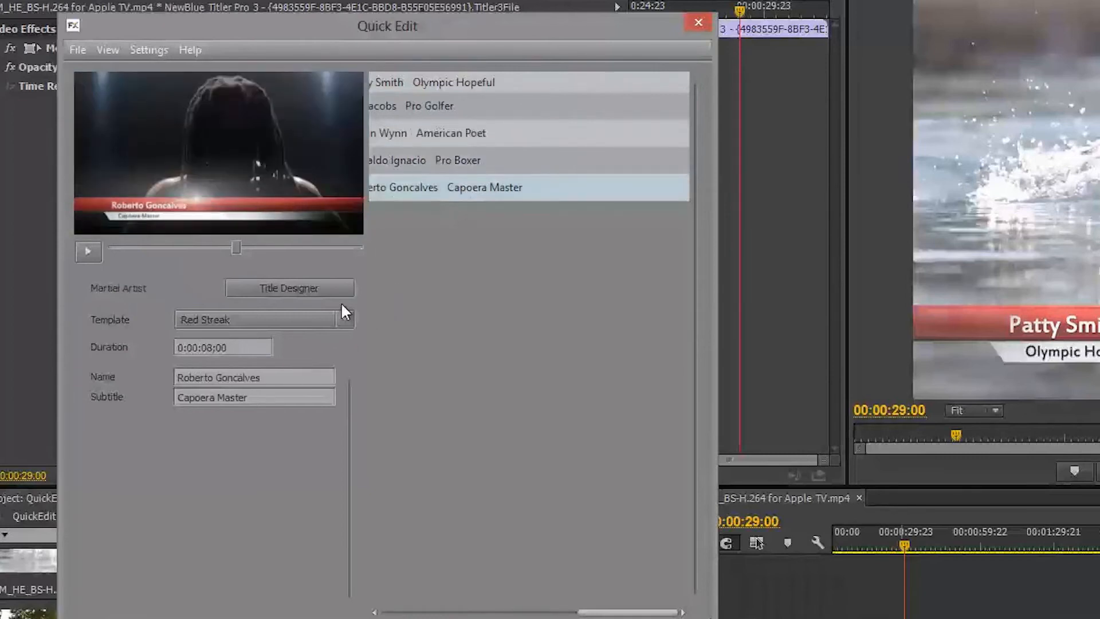
left_click(450, 132)
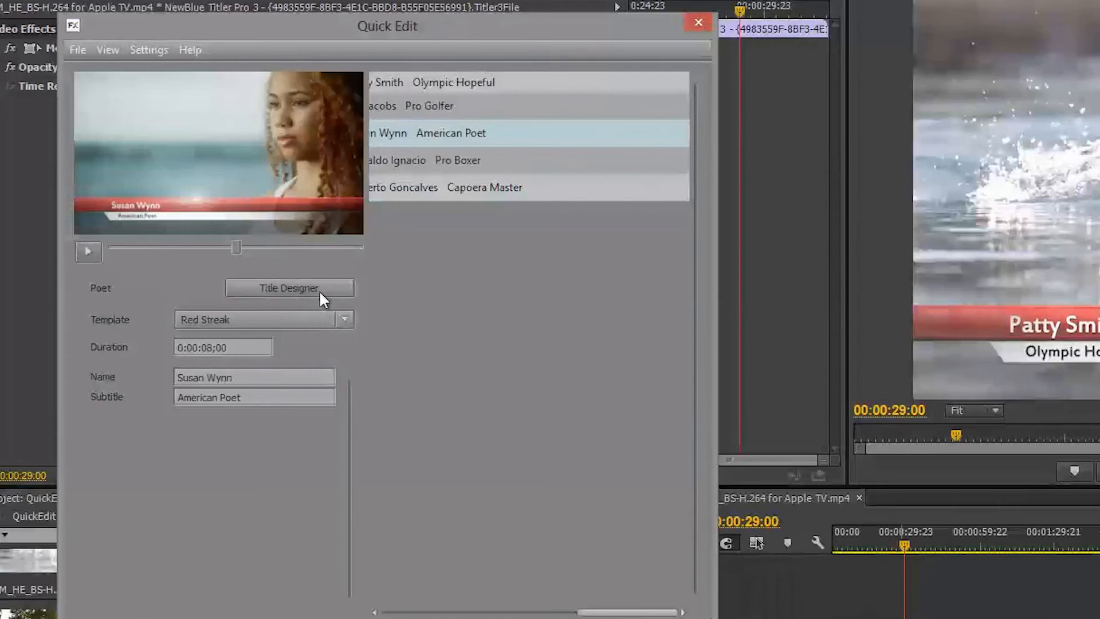
left_click(288, 288)
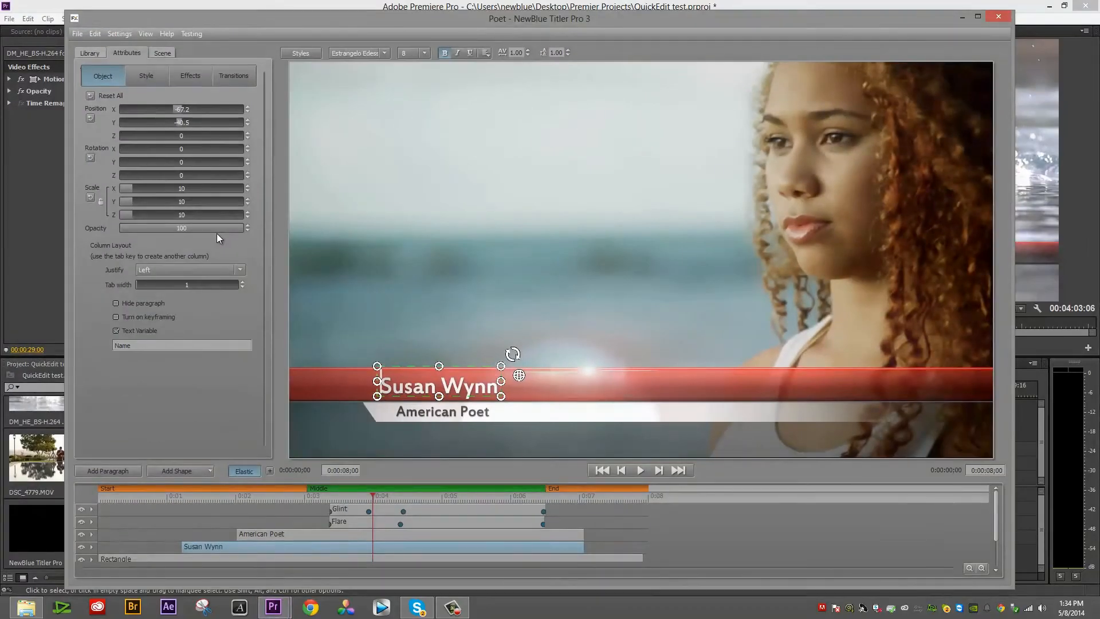
left_click(146, 75)
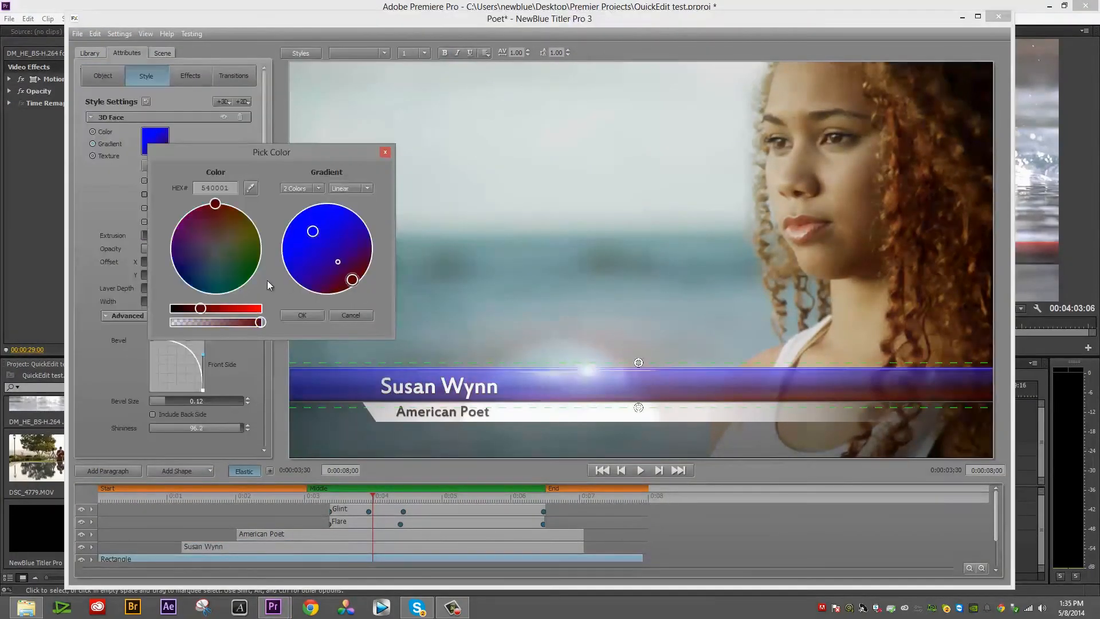
left_click(302, 314)
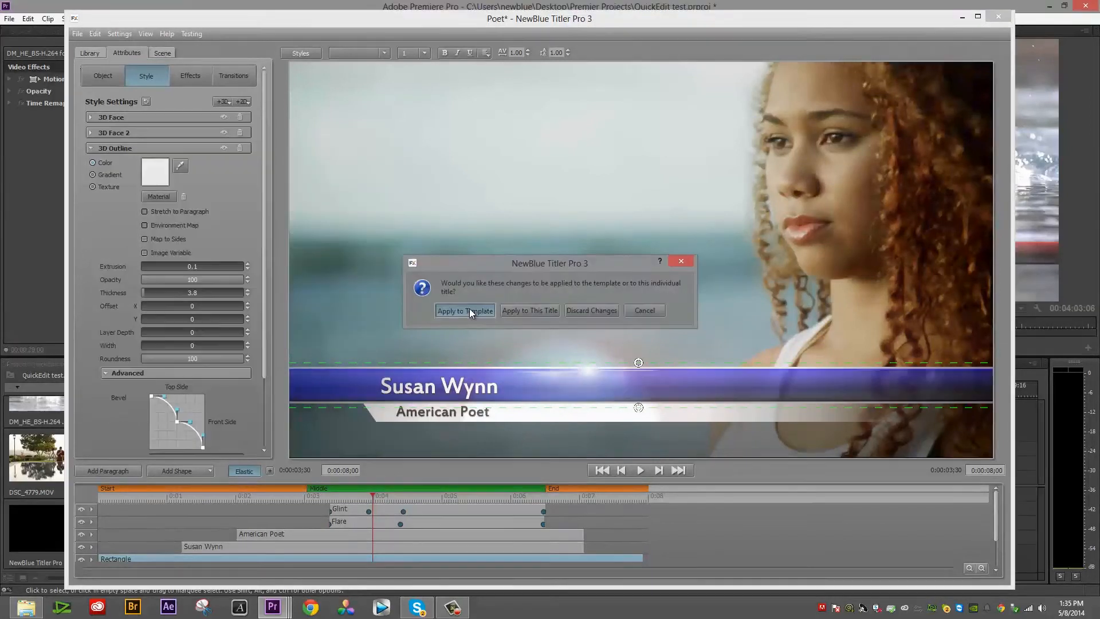
left_click(465, 310)
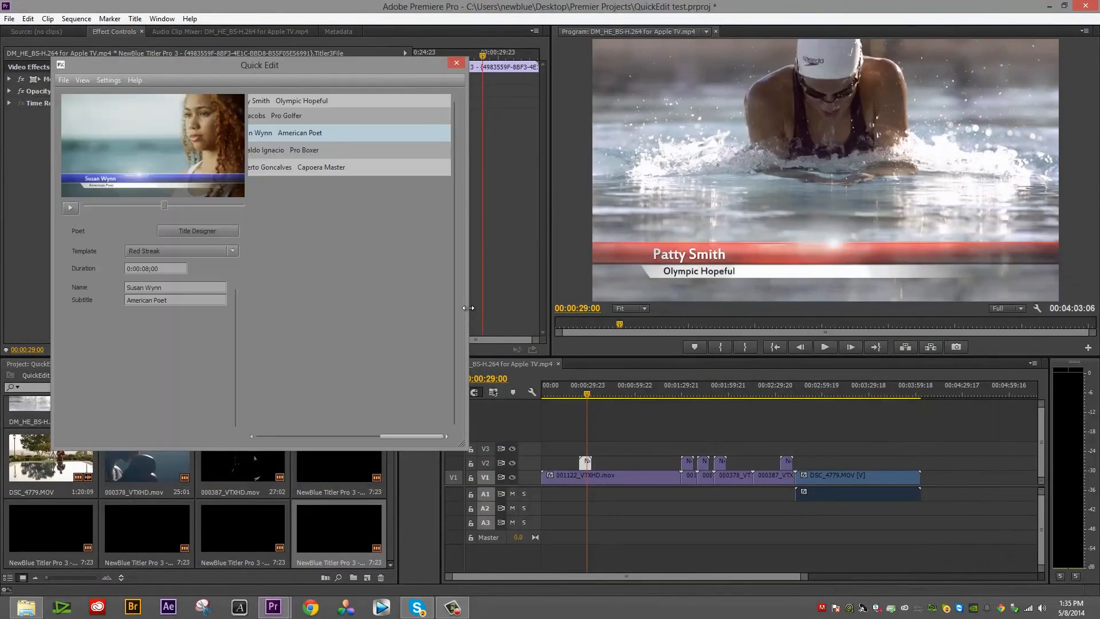
left_click(285, 115)
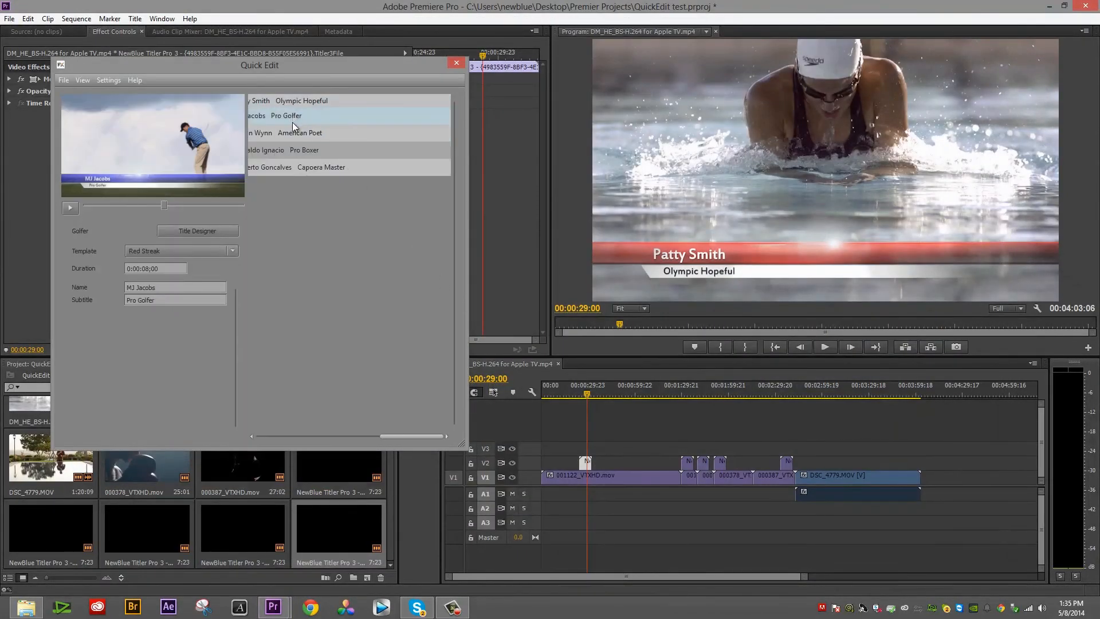
left_click(304, 150)
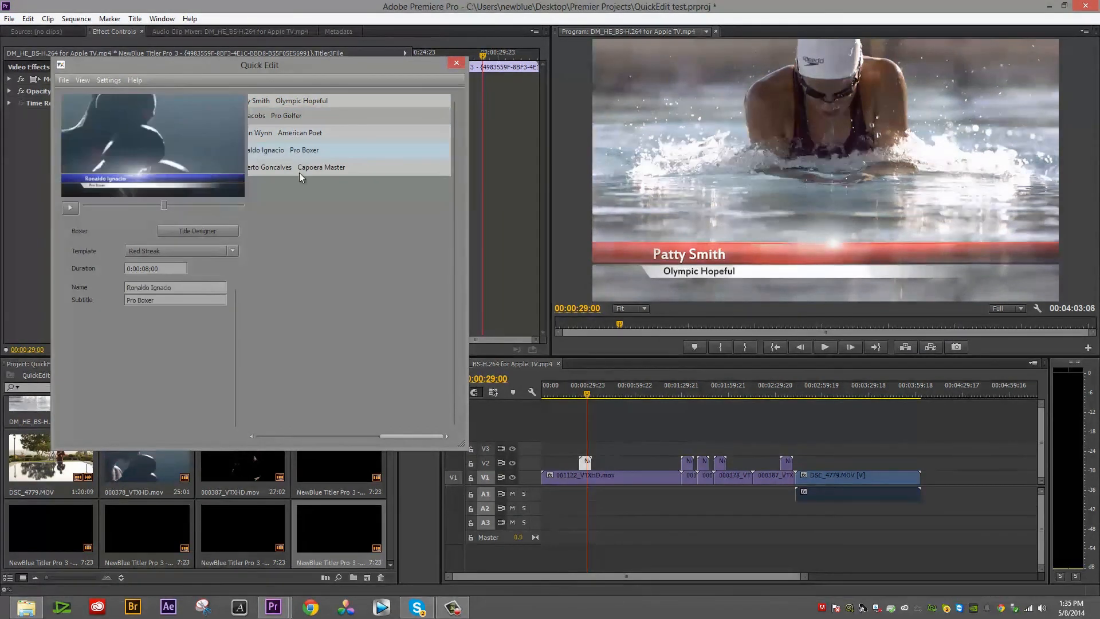